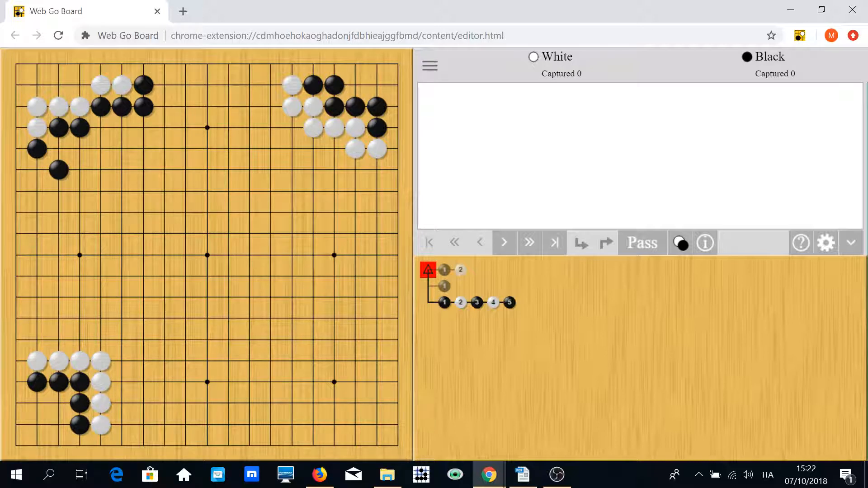
pyautogui.moveTo(39, 85)
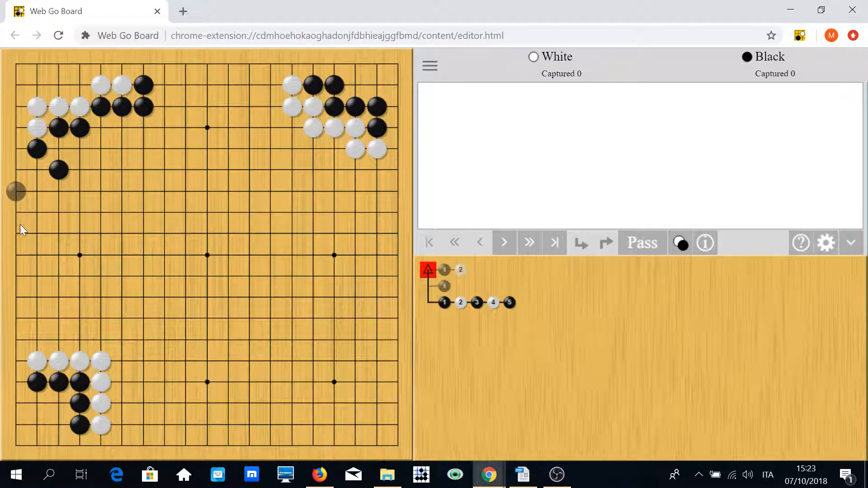
pyautogui.moveTo(15, 276)
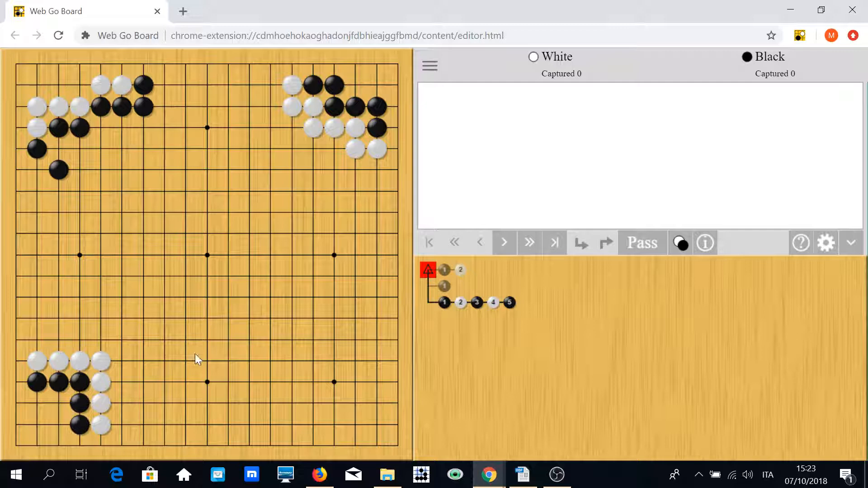
pyautogui.moveTo(83, 409)
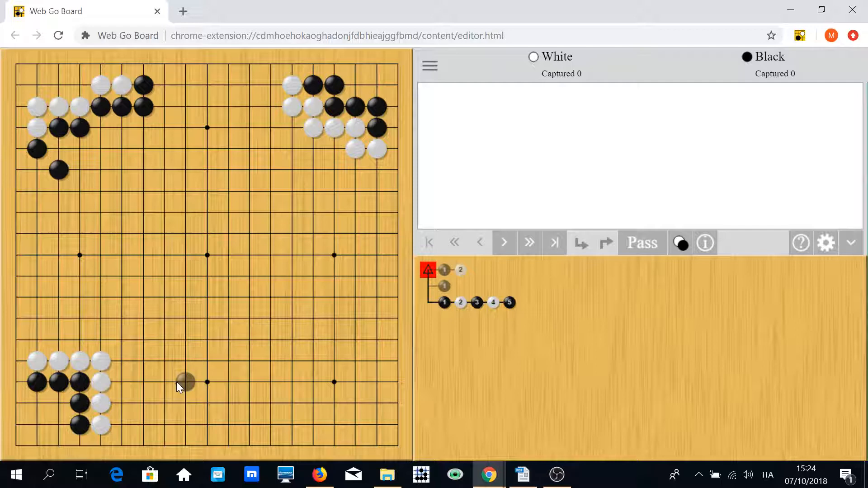
pyautogui.moveTo(44, 423)
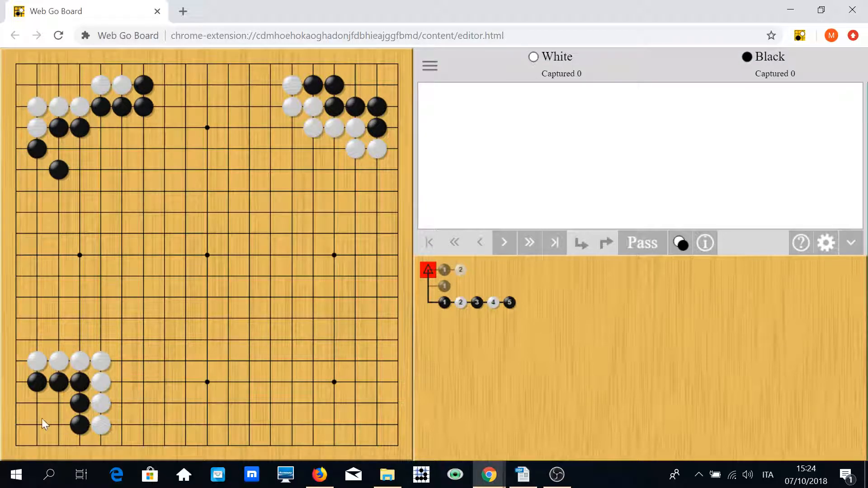
# Play black on the lower-left 1-1 point as a fourth variation, then step back and forward over it
pyautogui.click(37, 425)
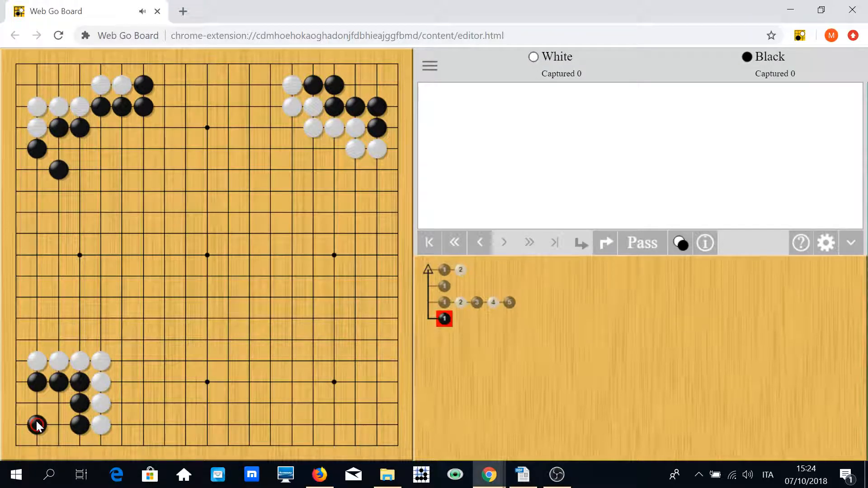
pyautogui.click(478, 242)
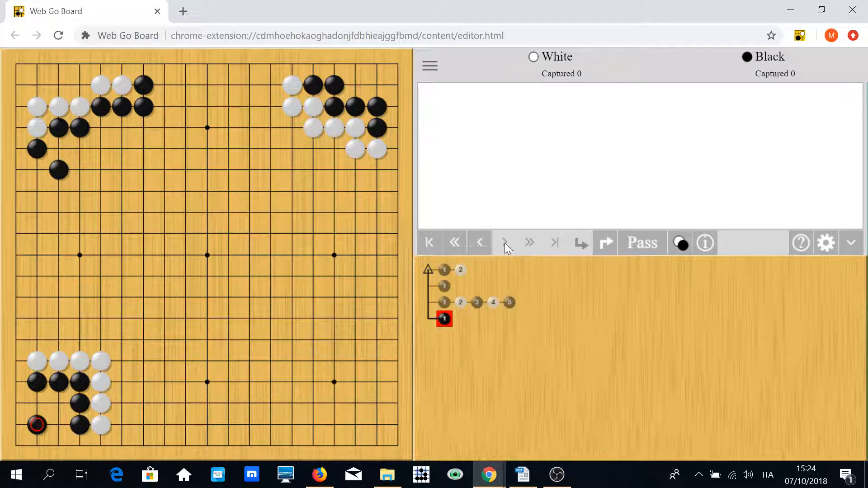
pyautogui.moveTo(504, 242)
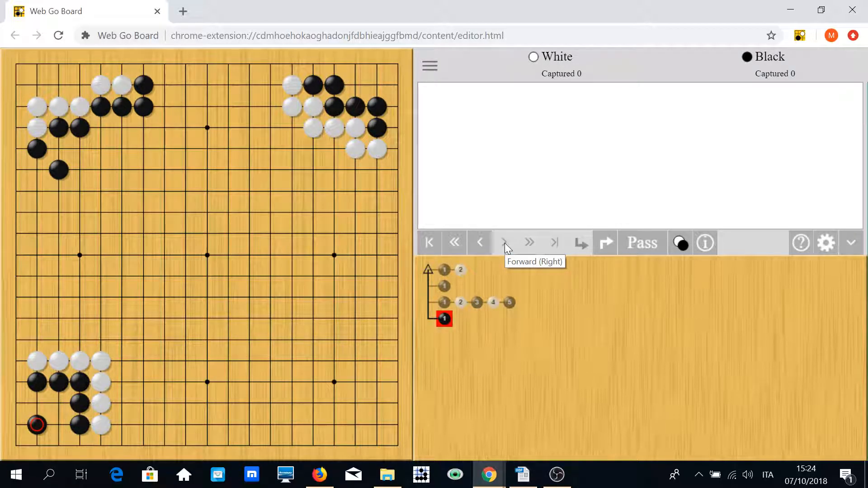
pyautogui.click(504, 242)
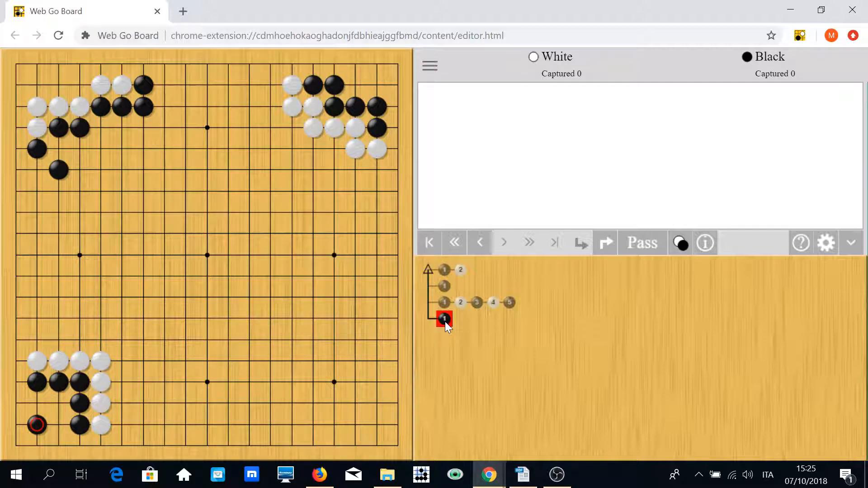
# Review the second variation's upper-left corner moves and return to the starting position
pyautogui.click(443, 270)
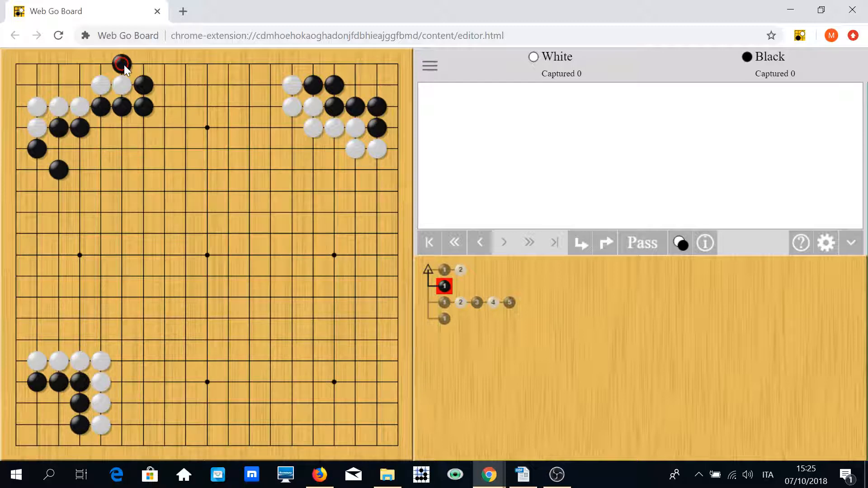
pyautogui.moveTo(122, 82)
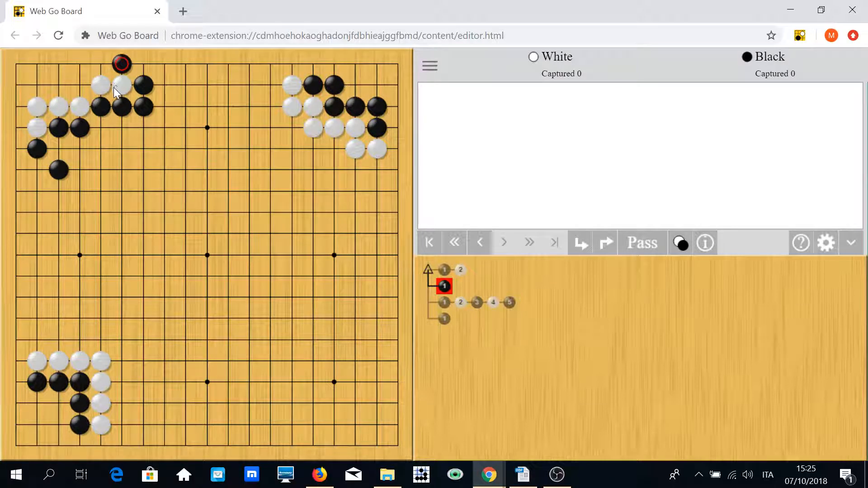
pyautogui.click(479, 243)
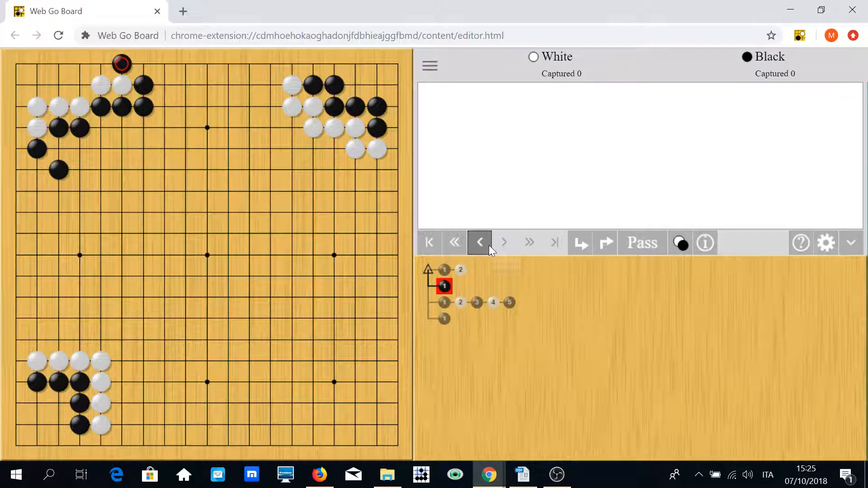
pyautogui.moveTo(479, 242)
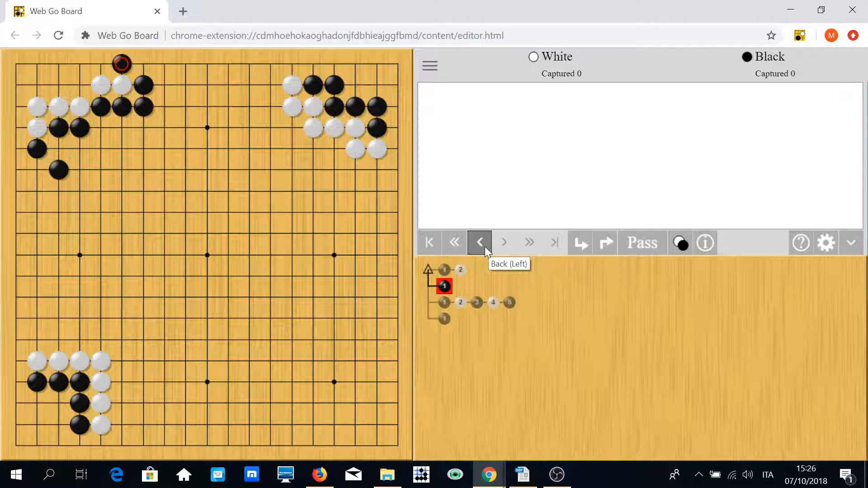
pyautogui.click(479, 242)
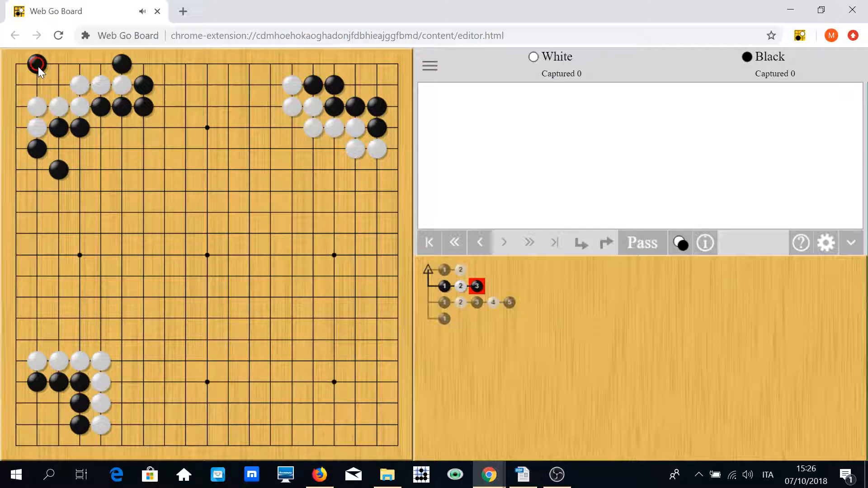
pyautogui.click(479, 243)
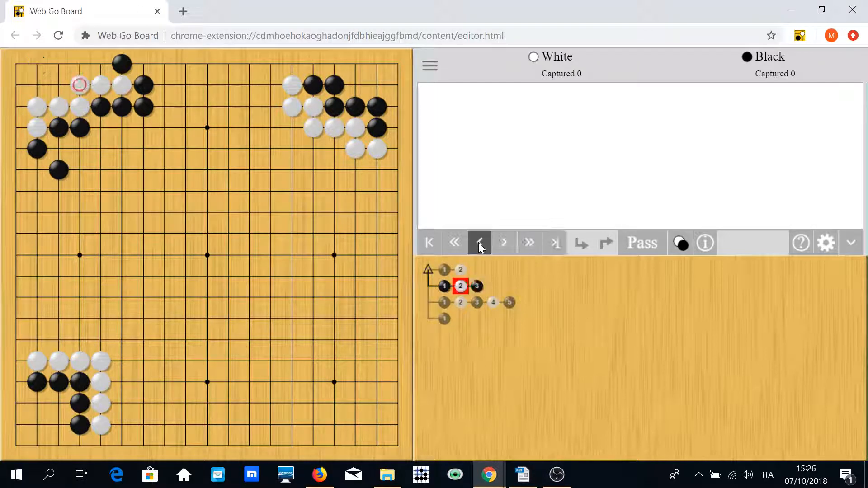
pyautogui.click(479, 242)
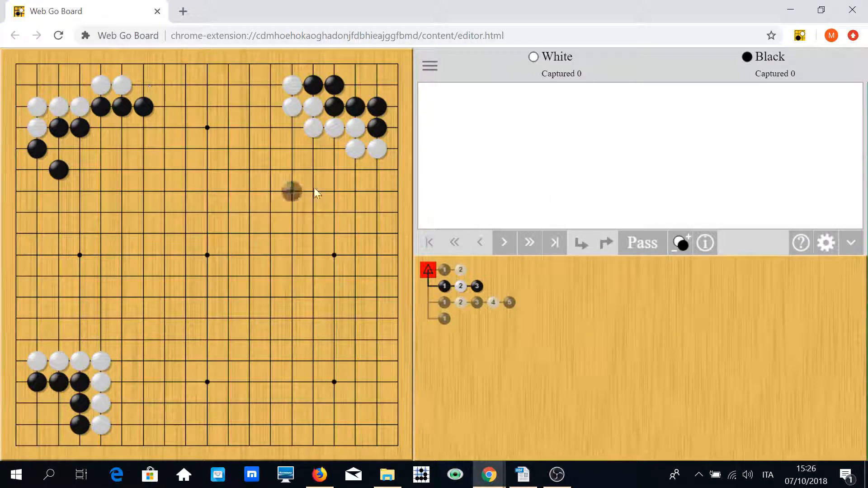
# Play a black stone beside the upper-left group as a new fifth variation
pyautogui.click(680, 242)
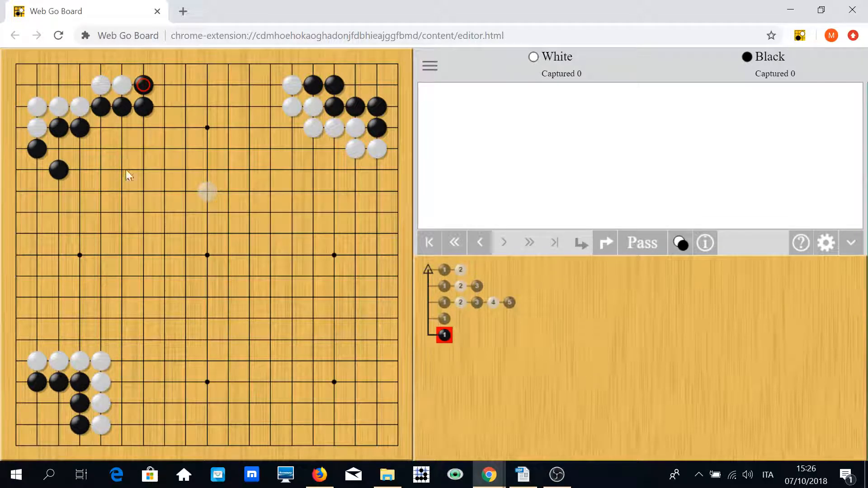
pyautogui.moveTo(80, 82)
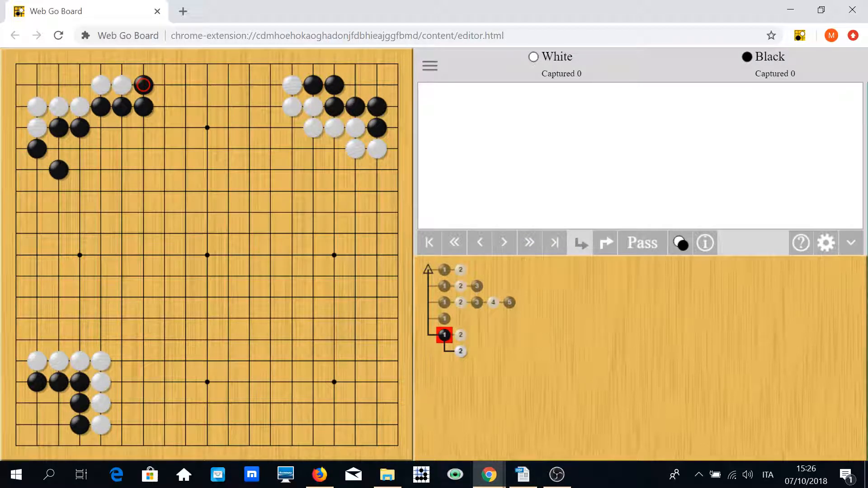
# View the fifth variation's white reply, then jump via the second branch to the third variation's first move
pyautogui.click(479, 243)
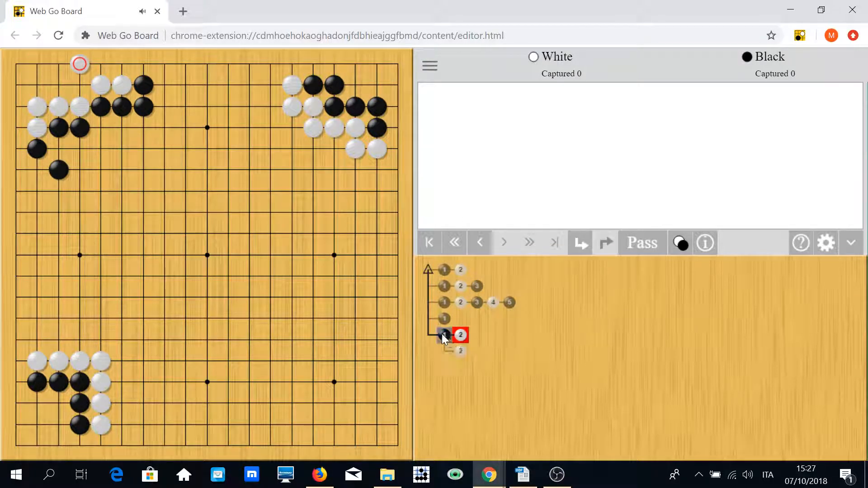
pyautogui.click(443, 335)
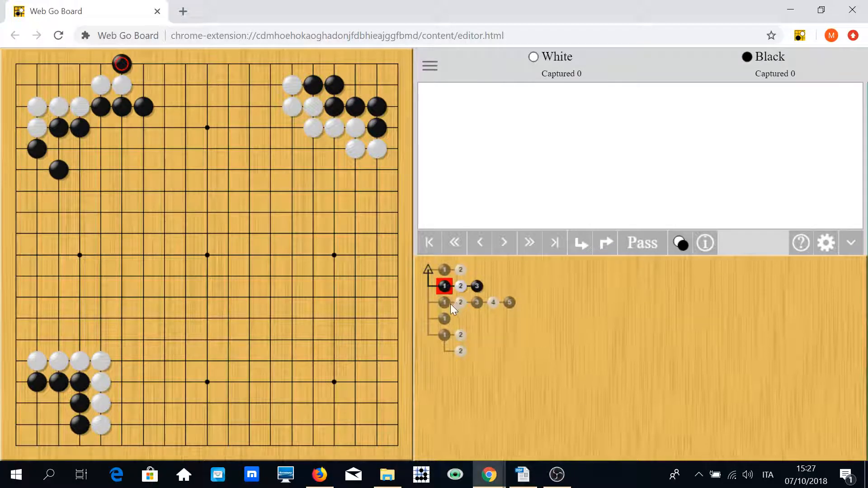
pyautogui.click(443, 302)
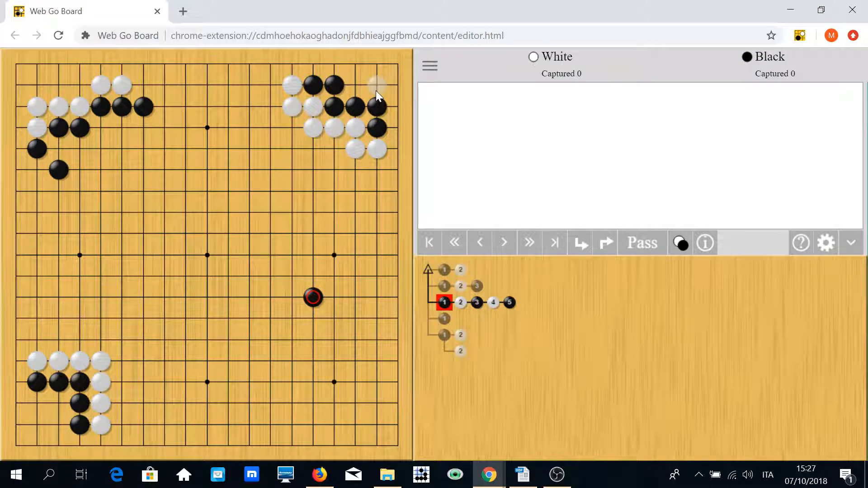
pyautogui.moveTo(368, 116)
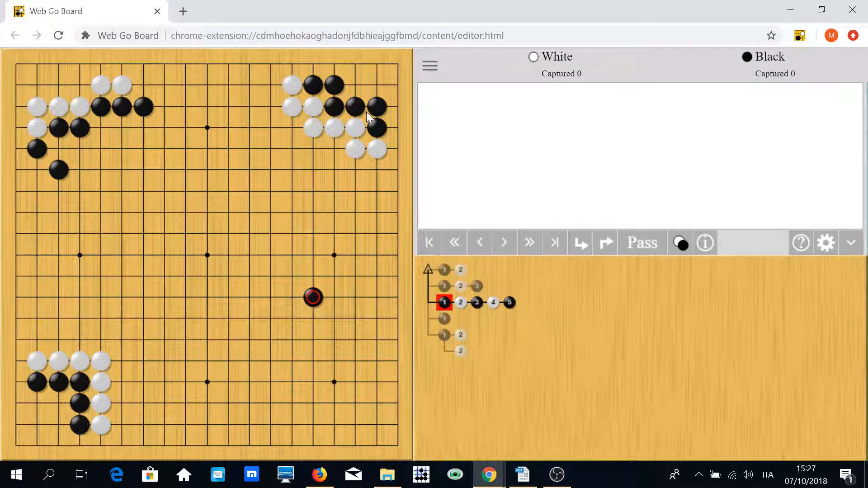
pyautogui.moveTo(418, 146)
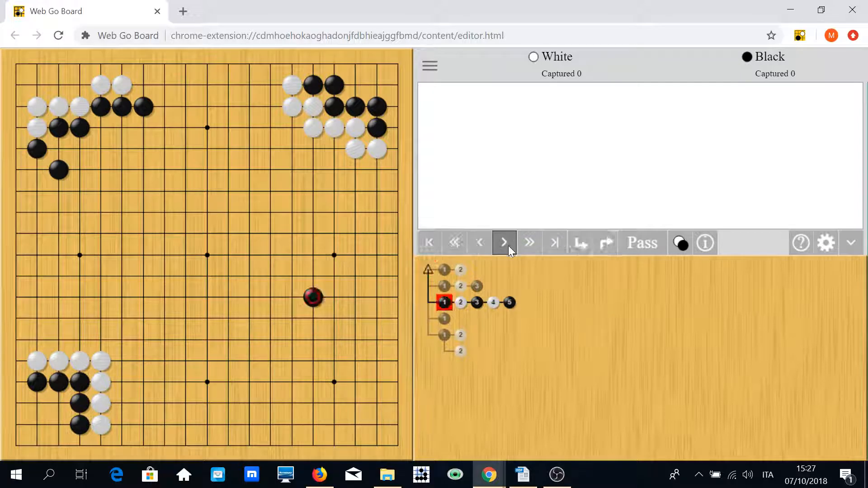
# Advance the third variation to its fifth move, add white move 6 left of the central black stone, and step back
pyautogui.click(502, 242)
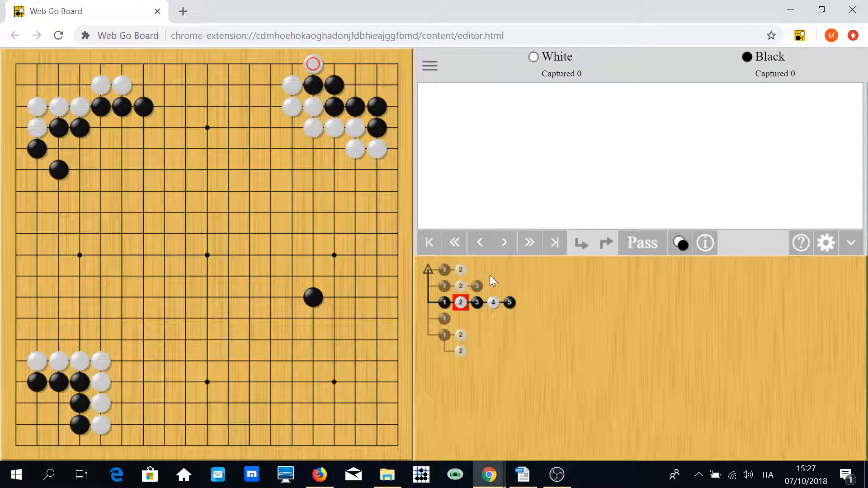
pyautogui.click(502, 242)
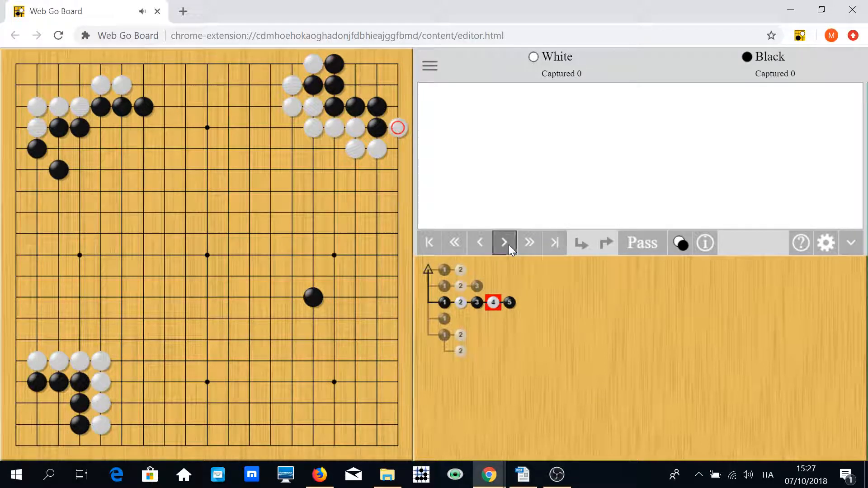
pyautogui.click(504, 242)
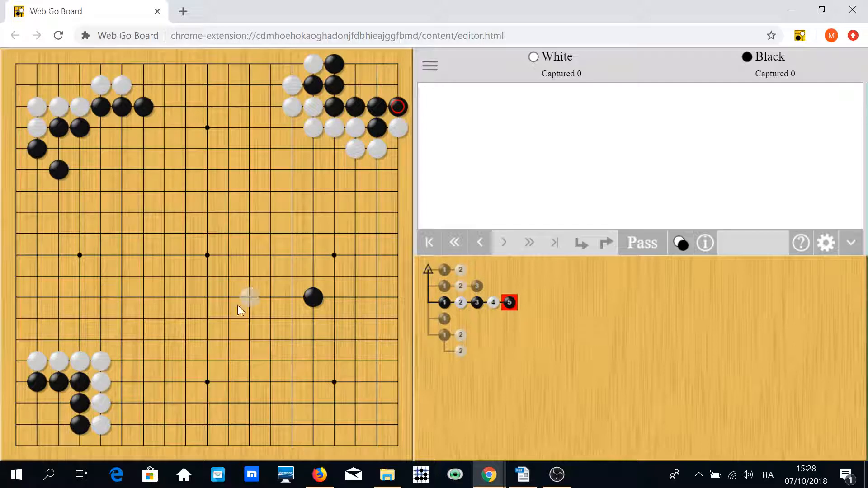
pyautogui.click(250, 297)
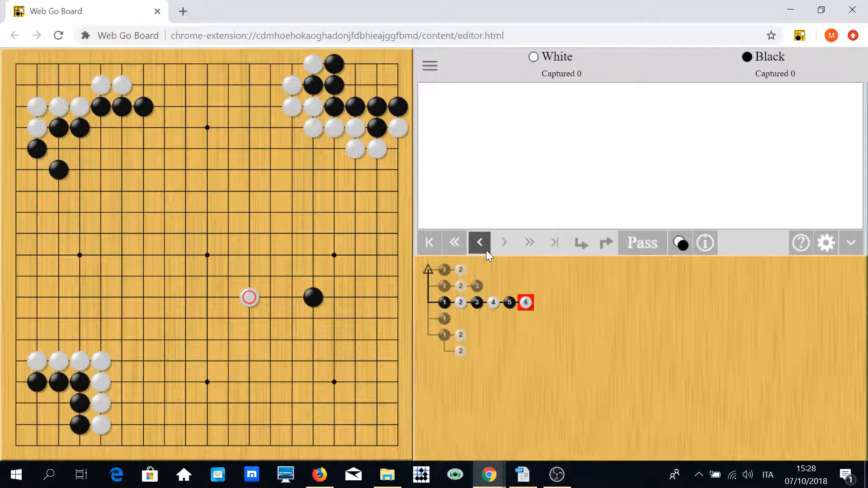
pyautogui.click(479, 242)
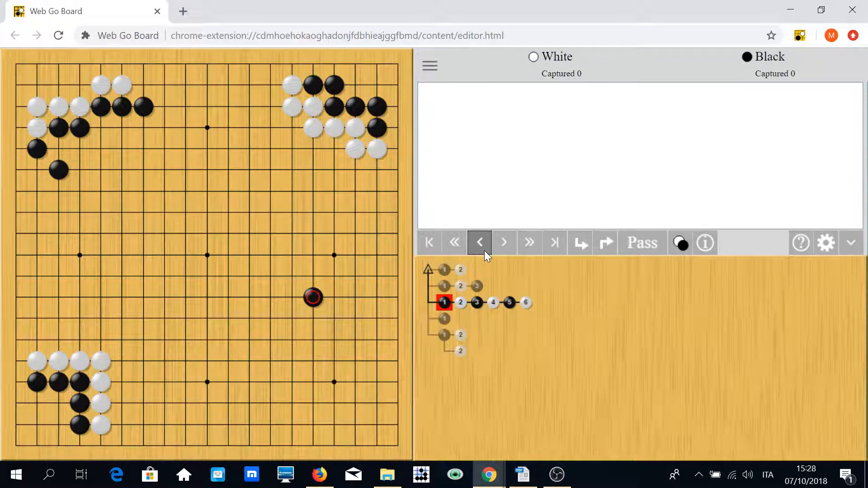
# Return toward the root to begin a sixth variation inside the upper-right corner group
pyautogui.click(479, 242)
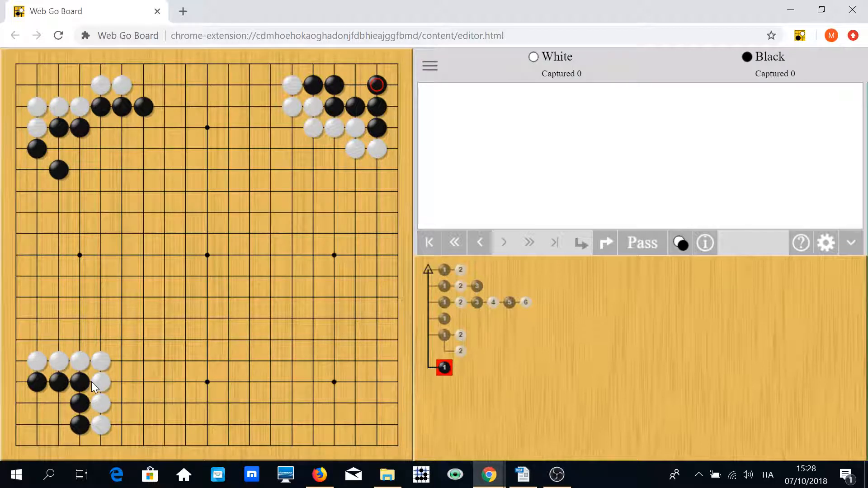
pyautogui.moveTo(117, 371)
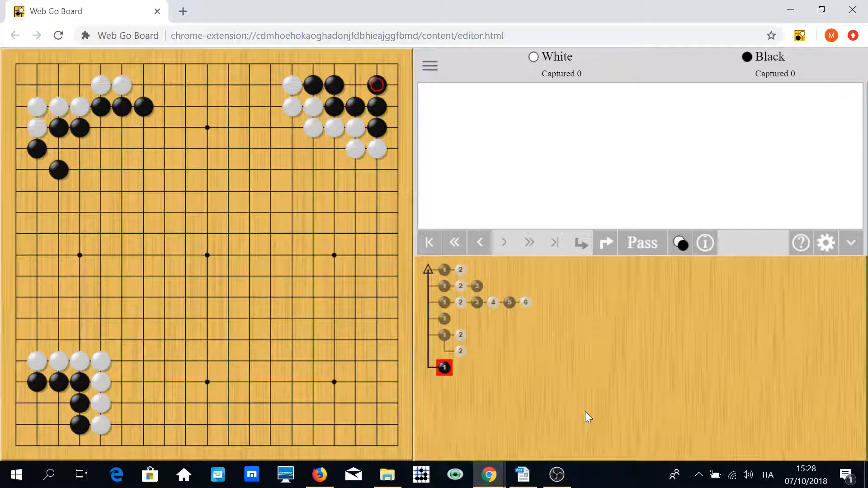
pyautogui.moveTo(584, 419)
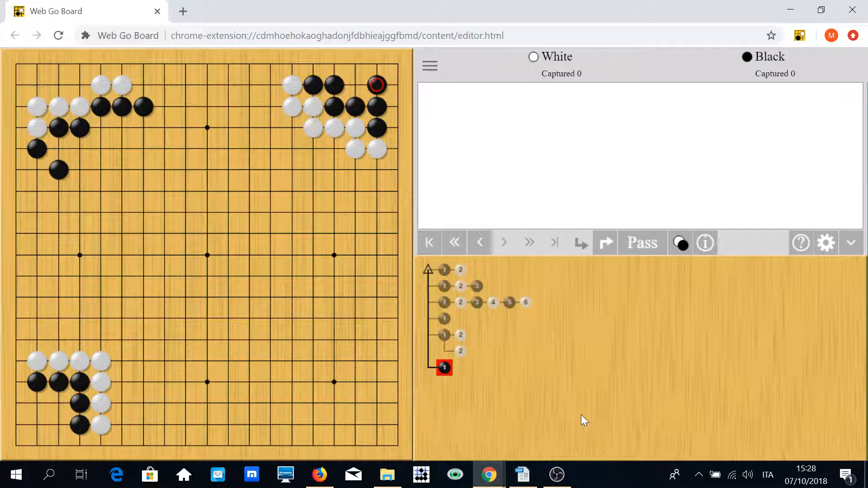